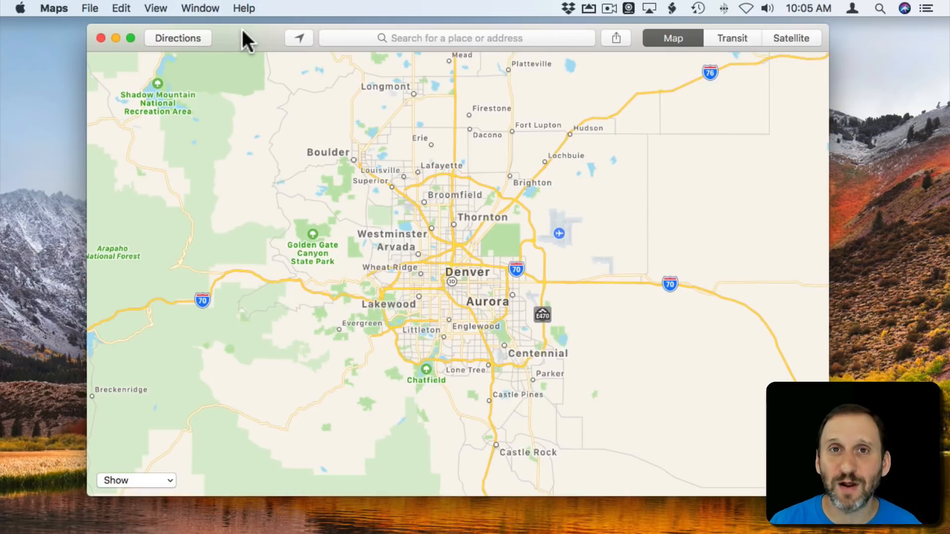
pyautogui.moveTo(294, 42)
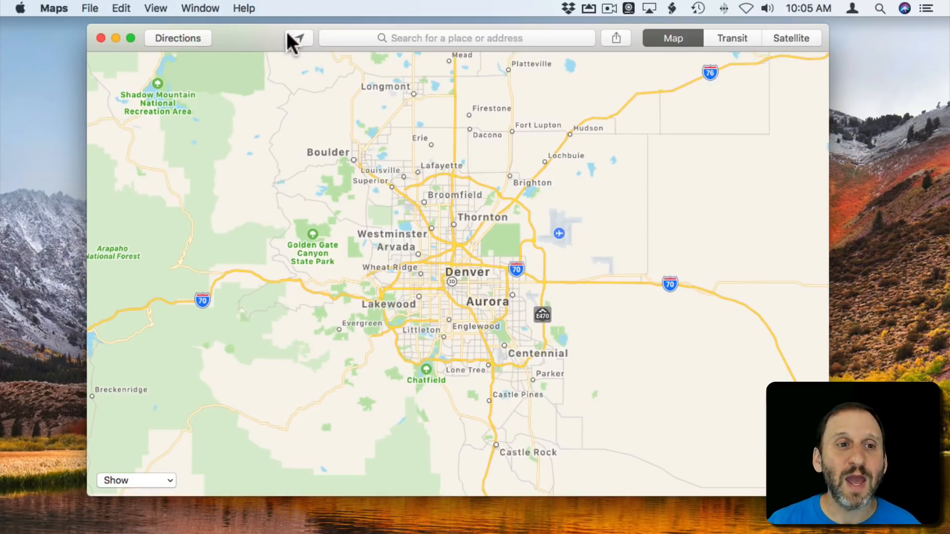
# Request the current location in Maps, triggering the Cannot Show Your Location Wi-Fi alert.
pyautogui.click(298, 37)
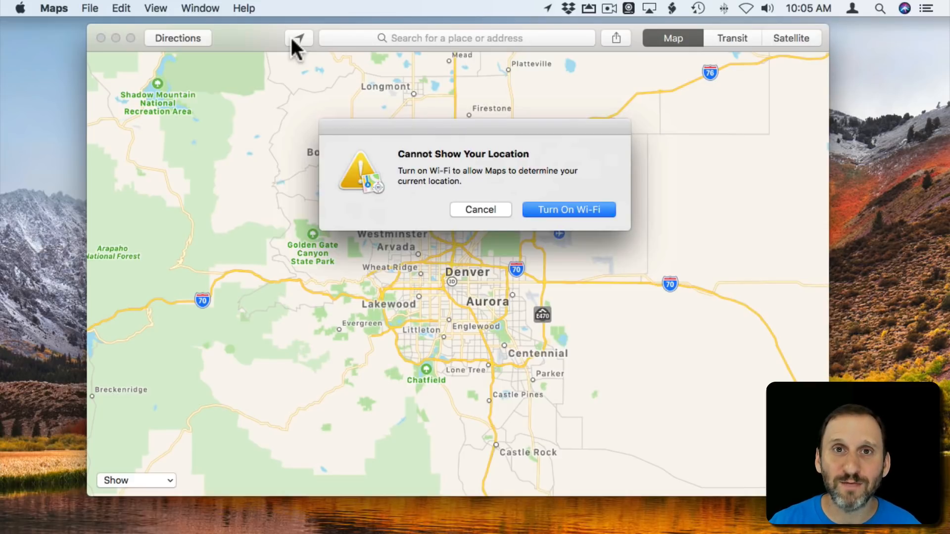
# Choose Turn On Wi-Fi from the alert so Maps can locate the Mac.
pyautogui.click(480, 209)
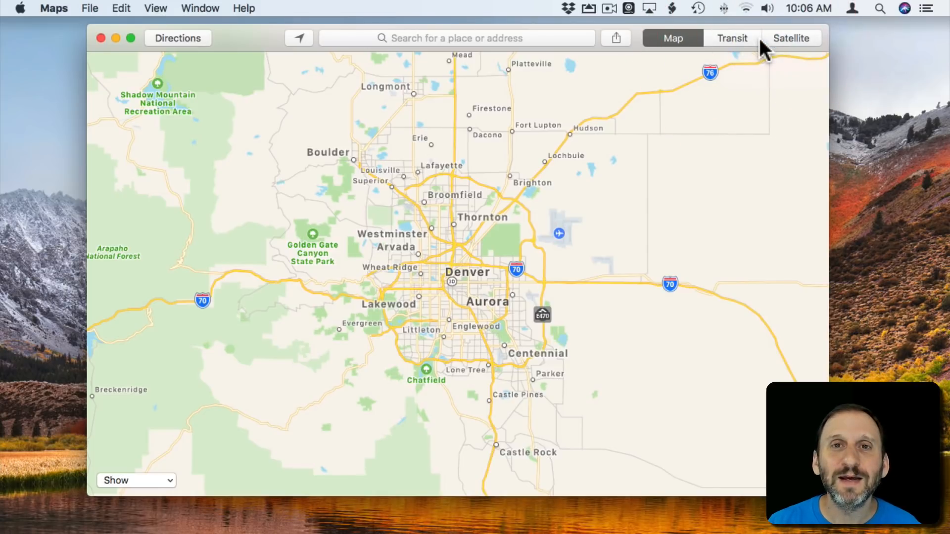
pyautogui.moveTo(752, 12)
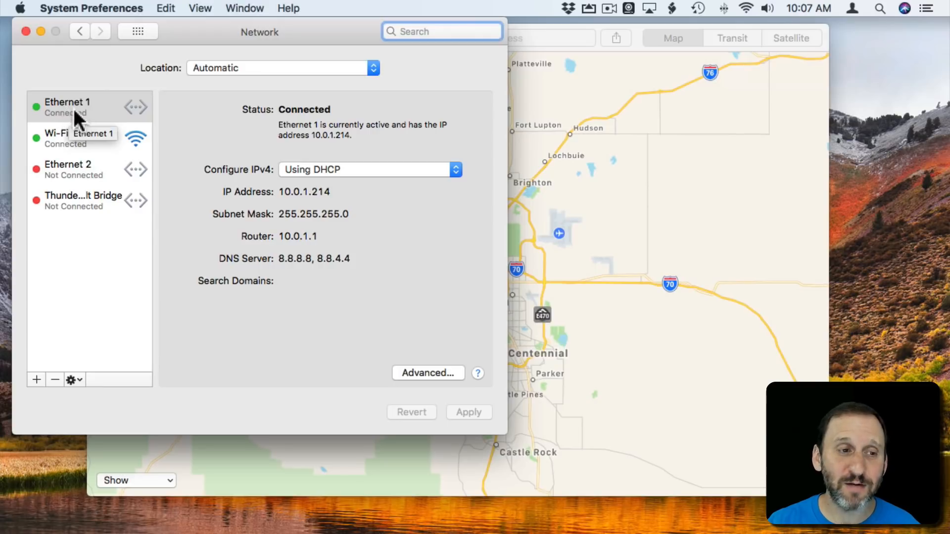
# Show the Wi-Fi settings connected to CleverMedia 5GHz and bring up the menu bar Wi-Fi menu.
pyautogui.click(67, 139)
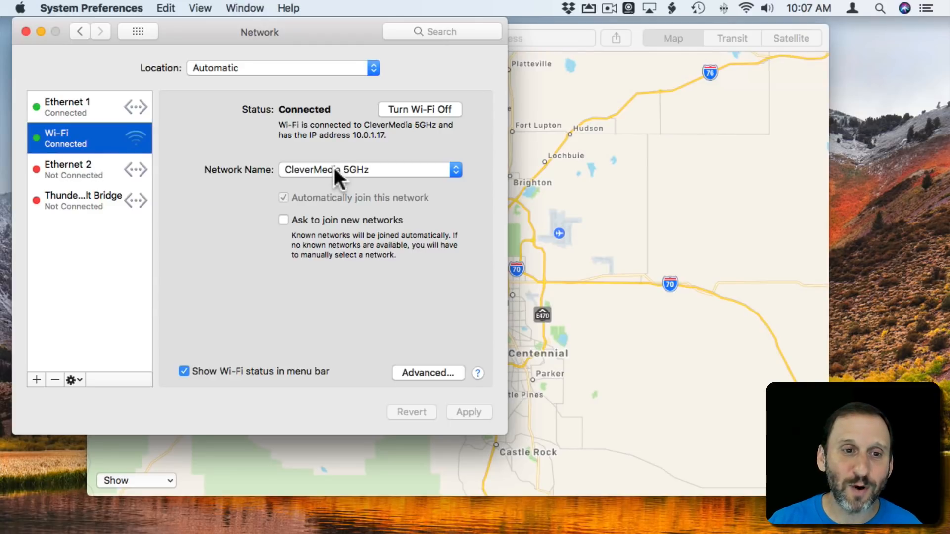
pyautogui.moveTo(327, 182)
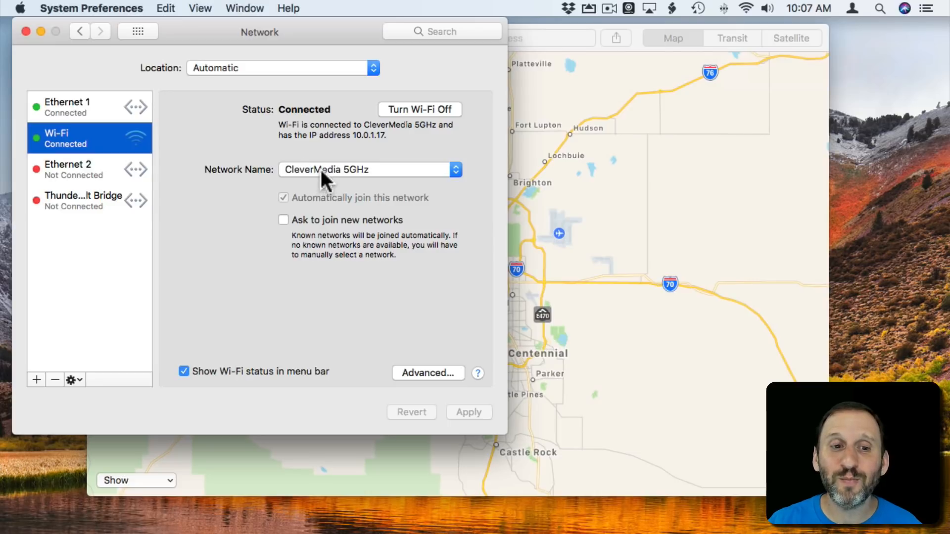
pyautogui.click(369, 169)
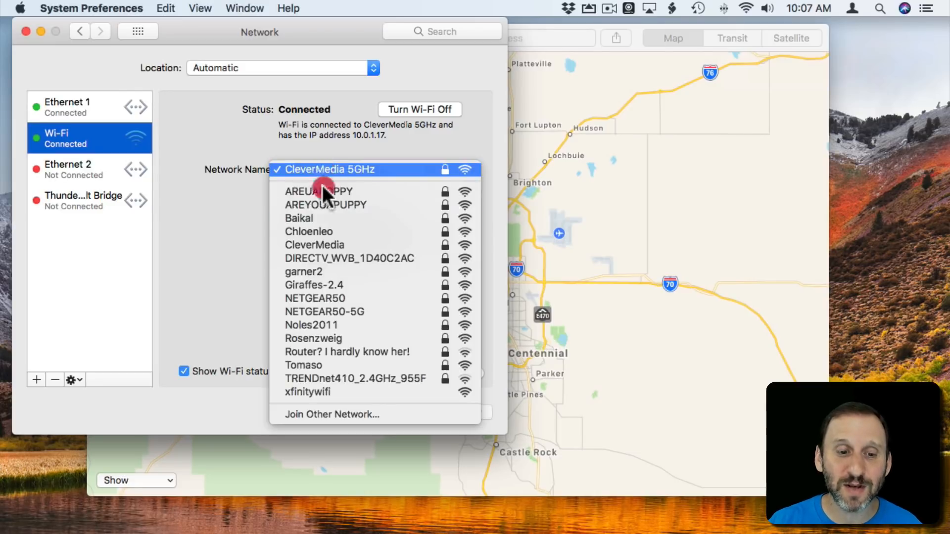
pyautogui.click(329, 169)
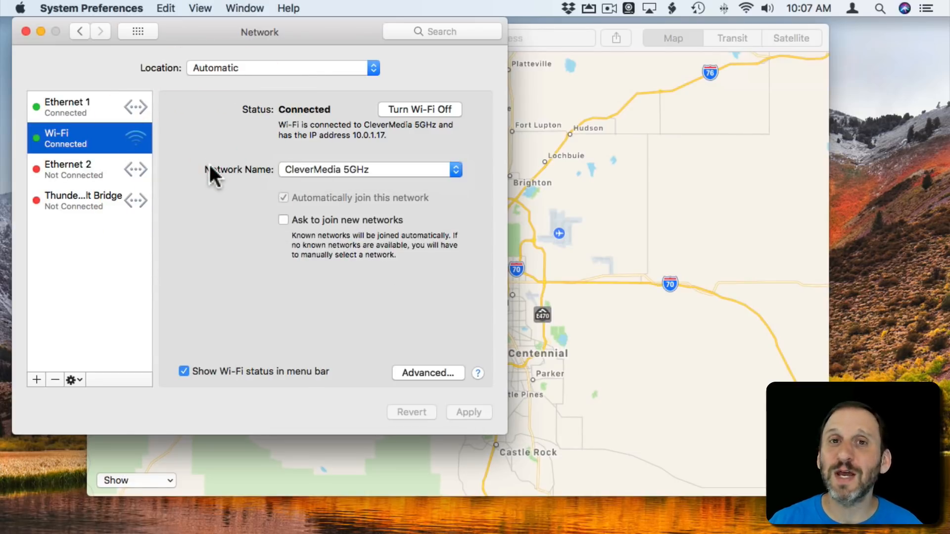
pyautogui.moveTo(258, 173)
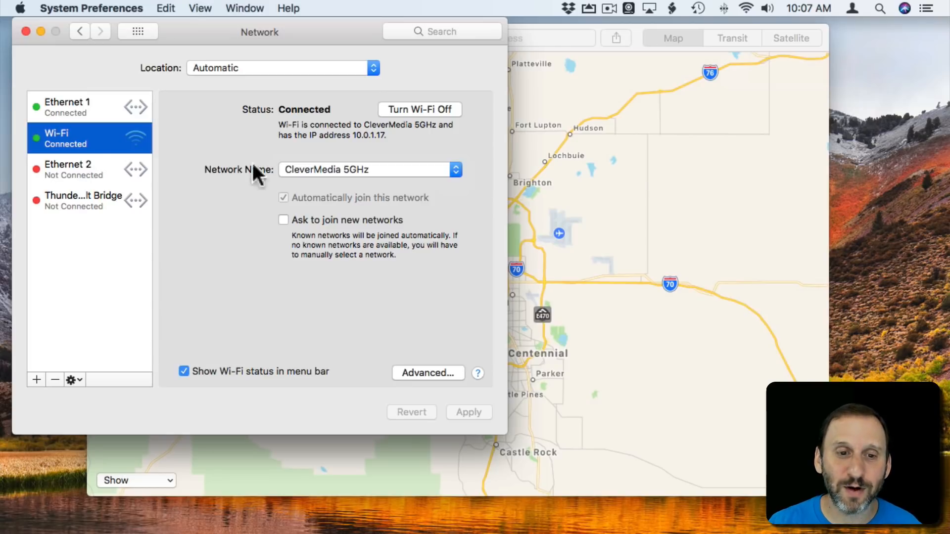
pyautogui.click(744, 8)
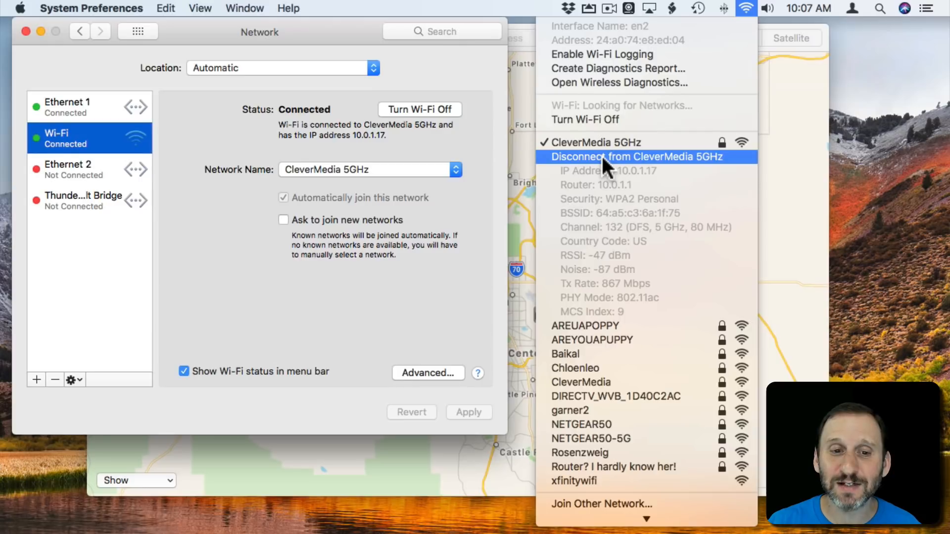
# Disconnect Wi-Fi from CleverMedia 5GHz, then rejoin it from the Network Name list.
pyautogui.click(634, 157)
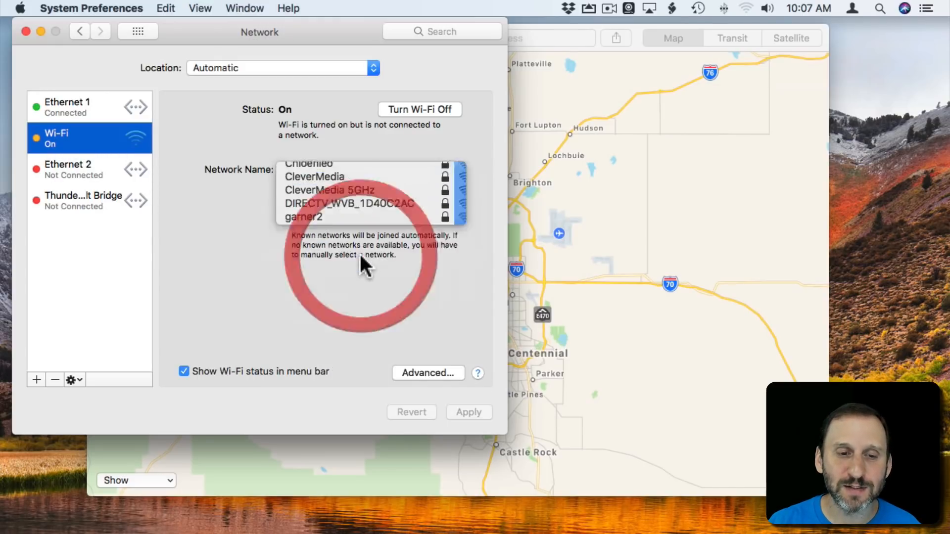
pyautogui.click(330, 191)
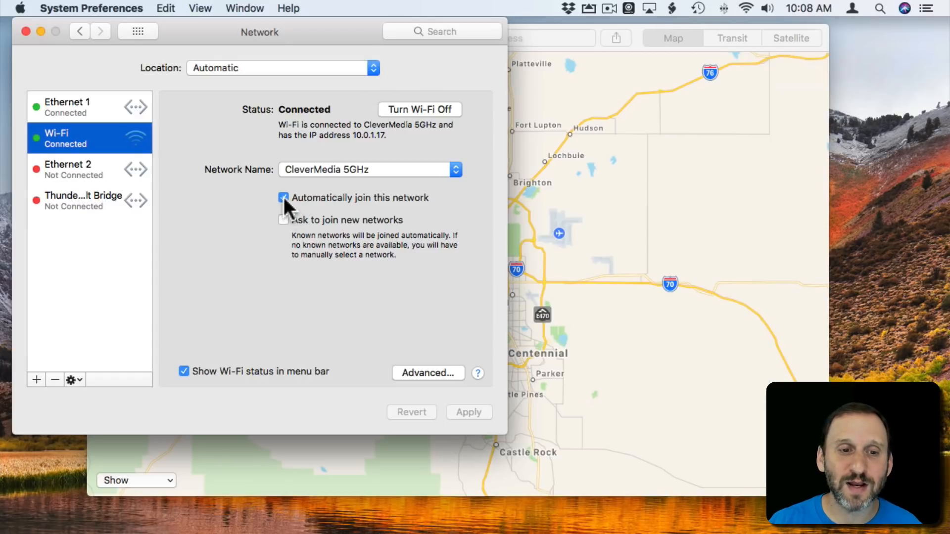
# Turn off Automatically join for CleverMedia 5GHz and disconnect, leaving Wi-Fi on but unjoined.
pyautogui.click(283, 198)
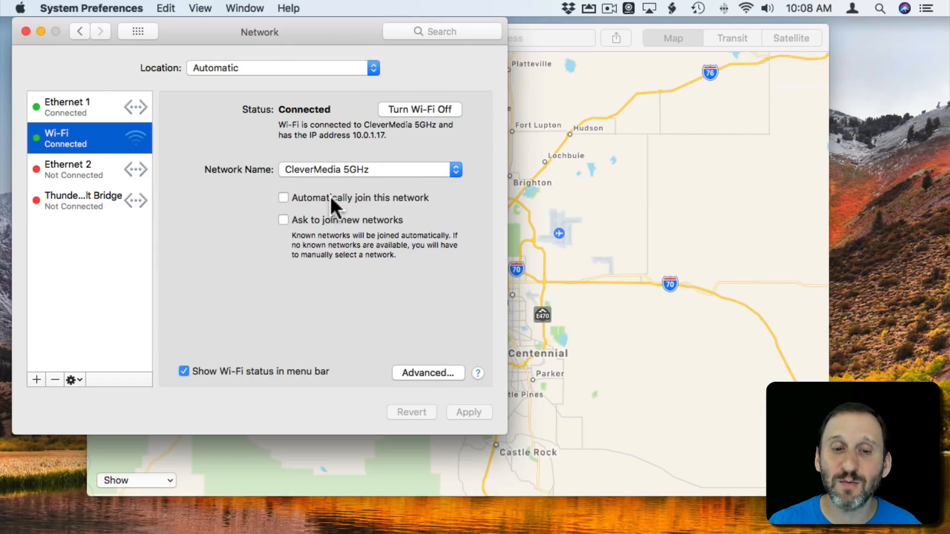
pyautogui.moveTo(285, 179)
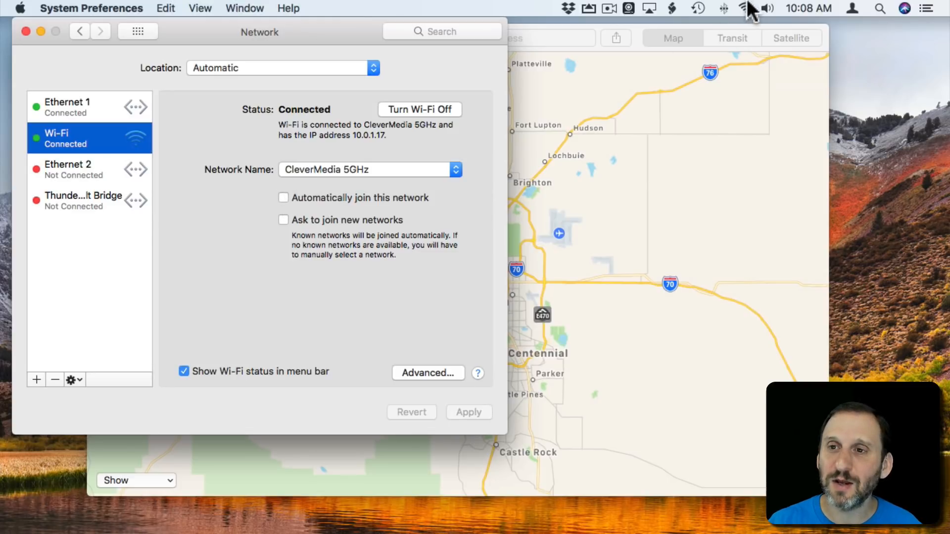
pyautogui.click(740, 8)
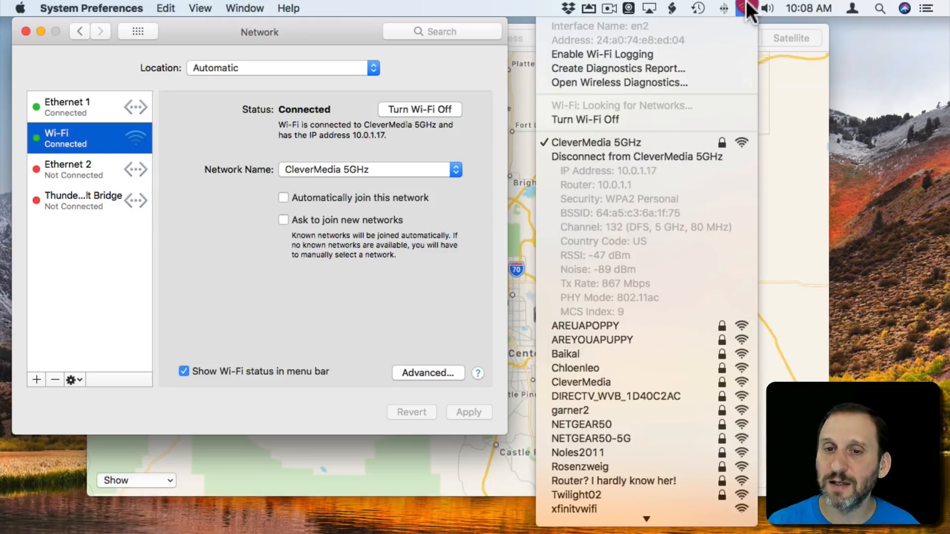
pyautogui.click(636, 157)
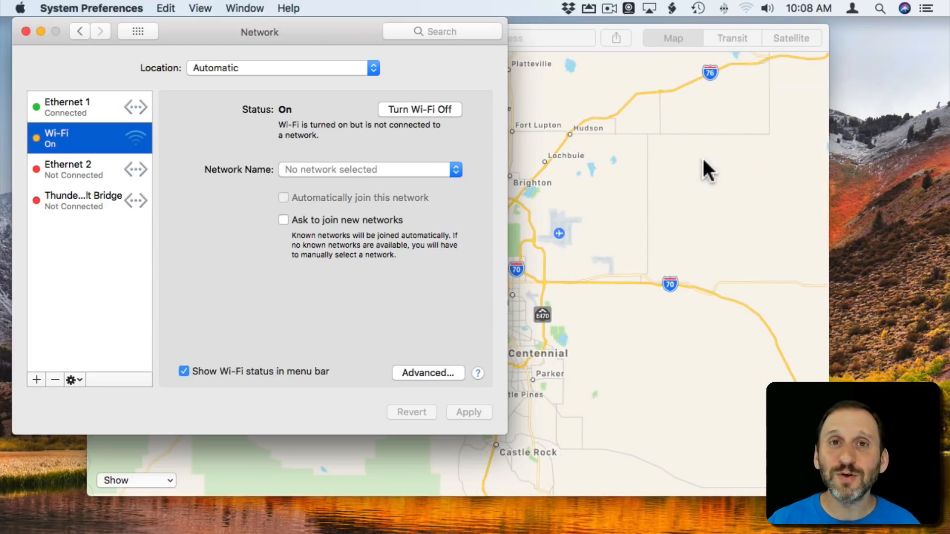
pyautogui.moveTo(536, 154)
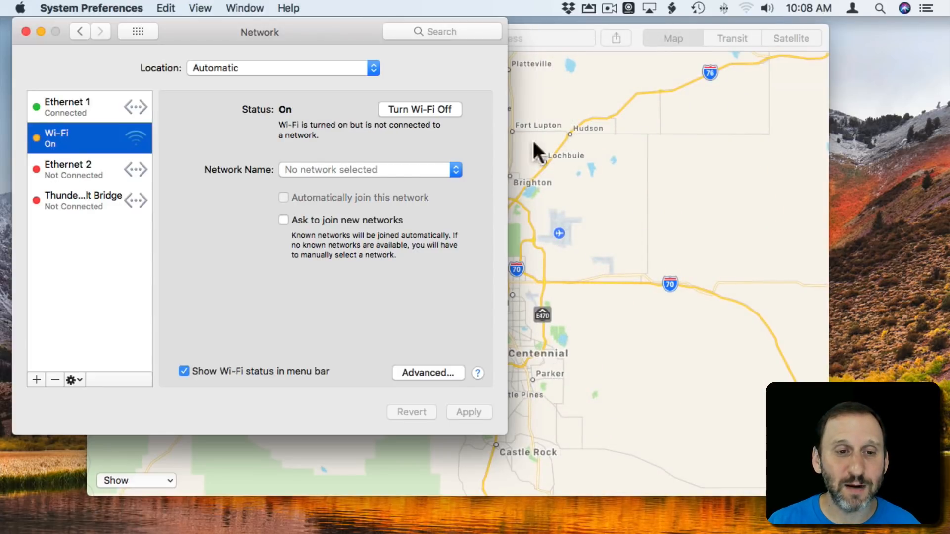
pyautogui.click(742, 9)
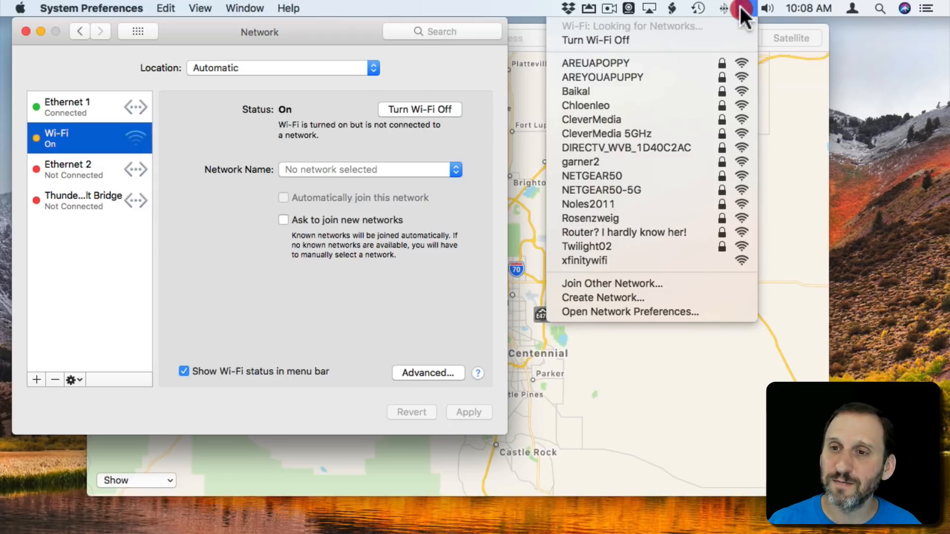
pyautogui.click(595, 40)
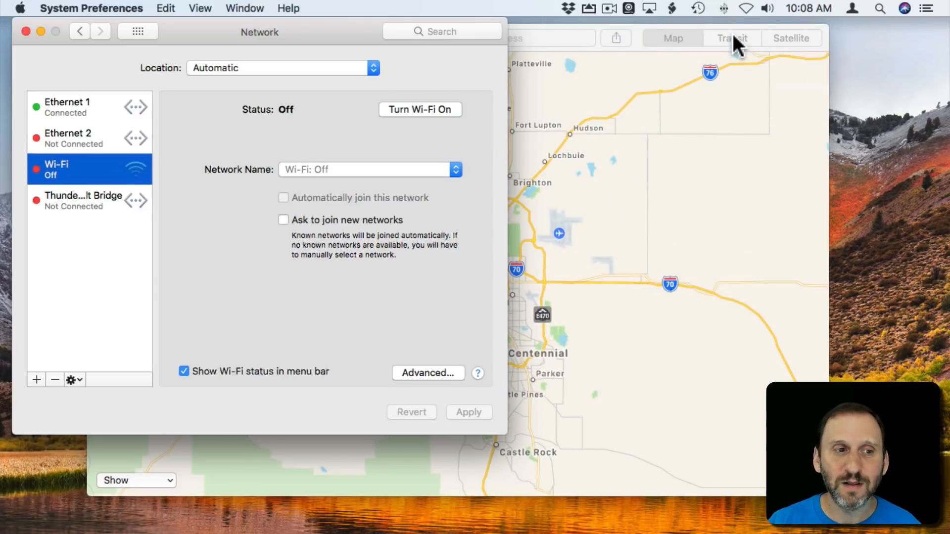
pyautogui.moveTo(762, 48)
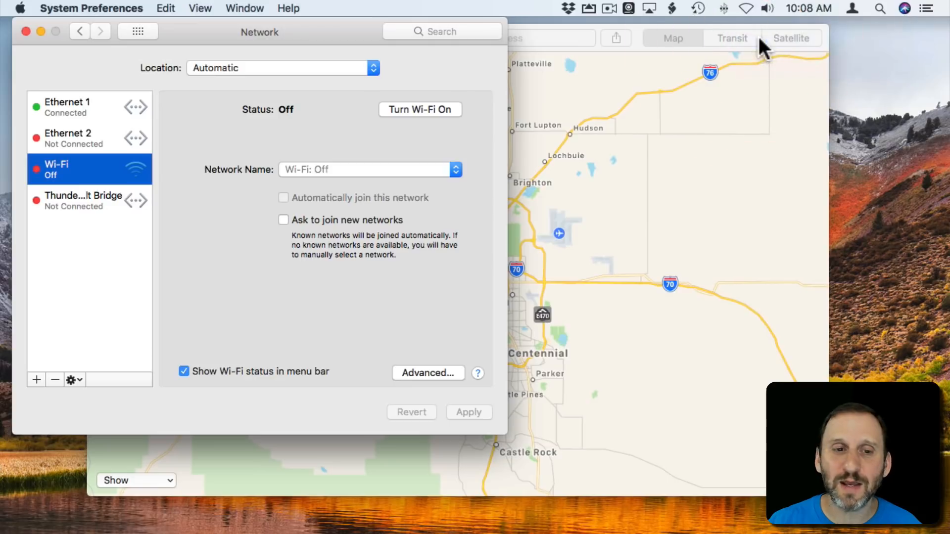
pyautogui.click(420, 110)
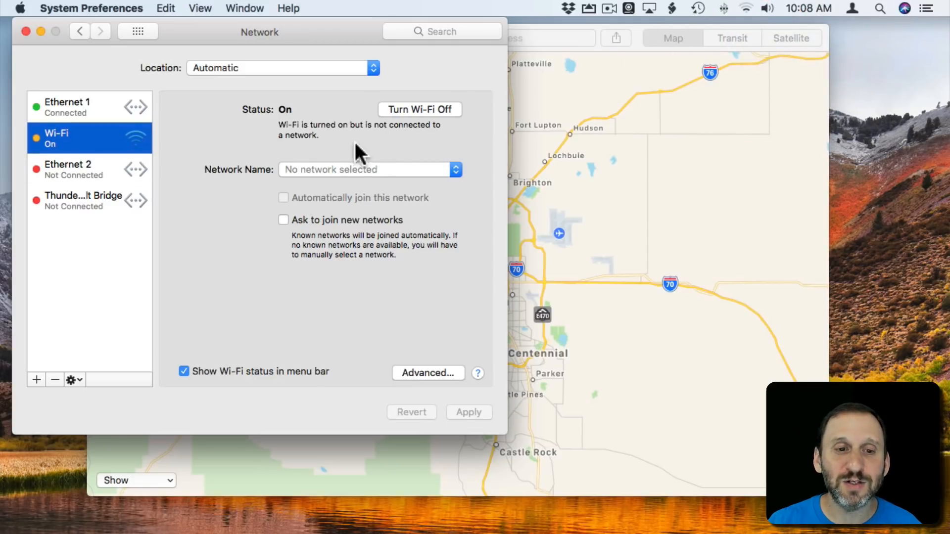
pyautogui.moveTo(327, 176)
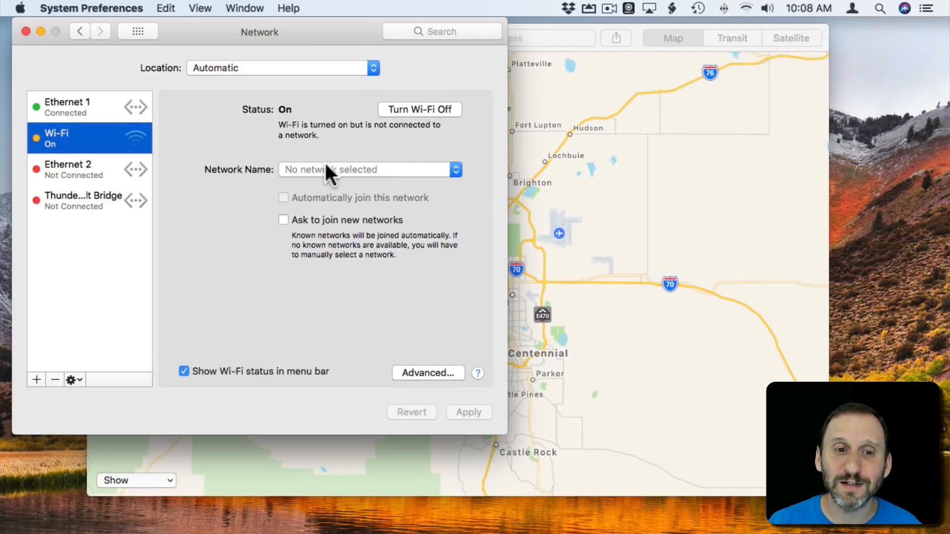
pyautogui.moveTo(37, 151)
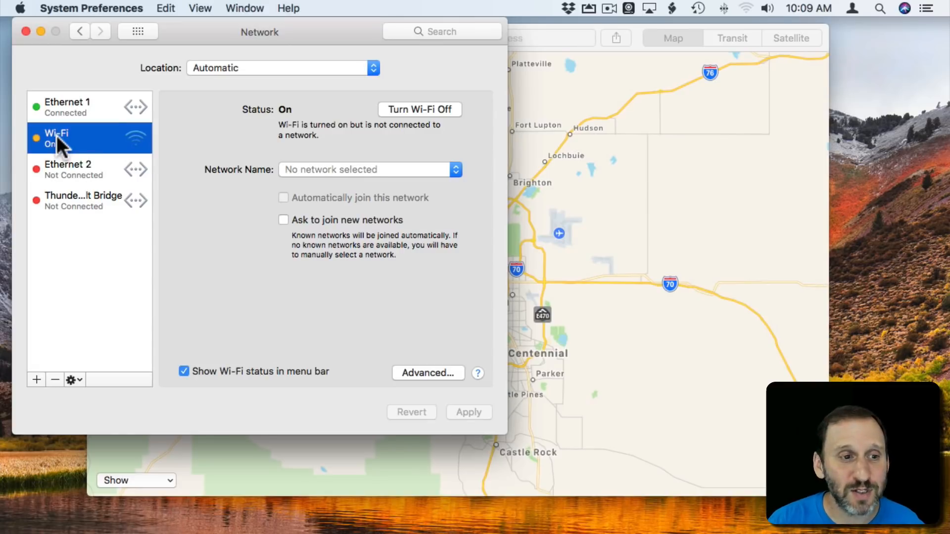
pyautogui.moveTo(91, 131)
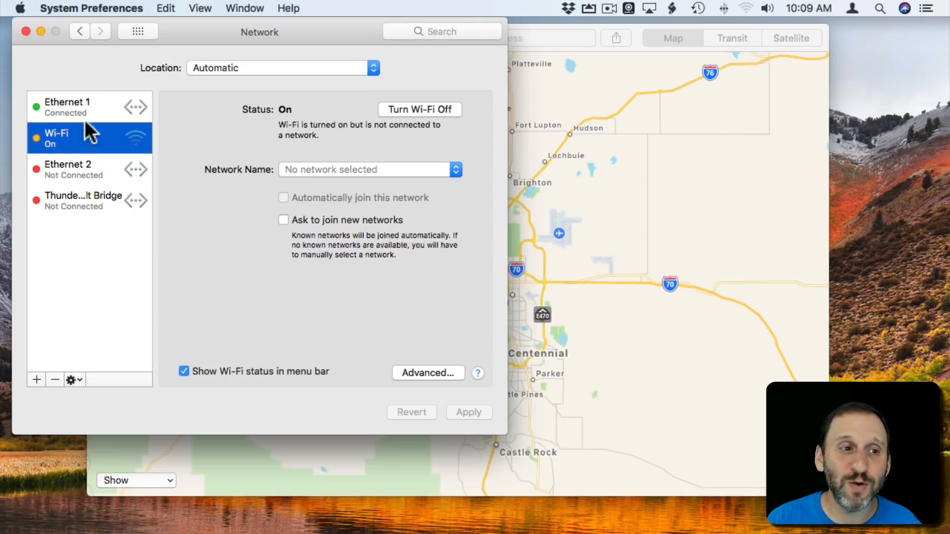
pyautogui.moveTo(260, 149)
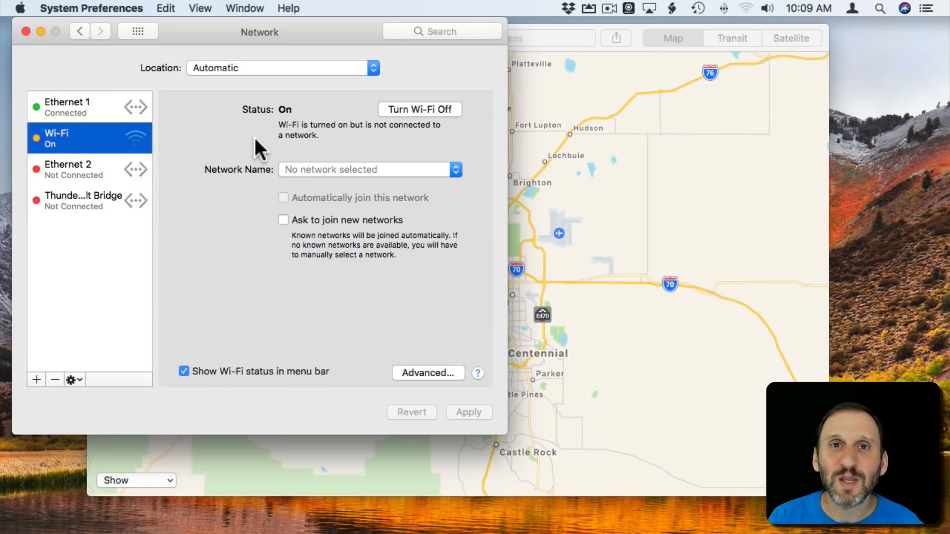